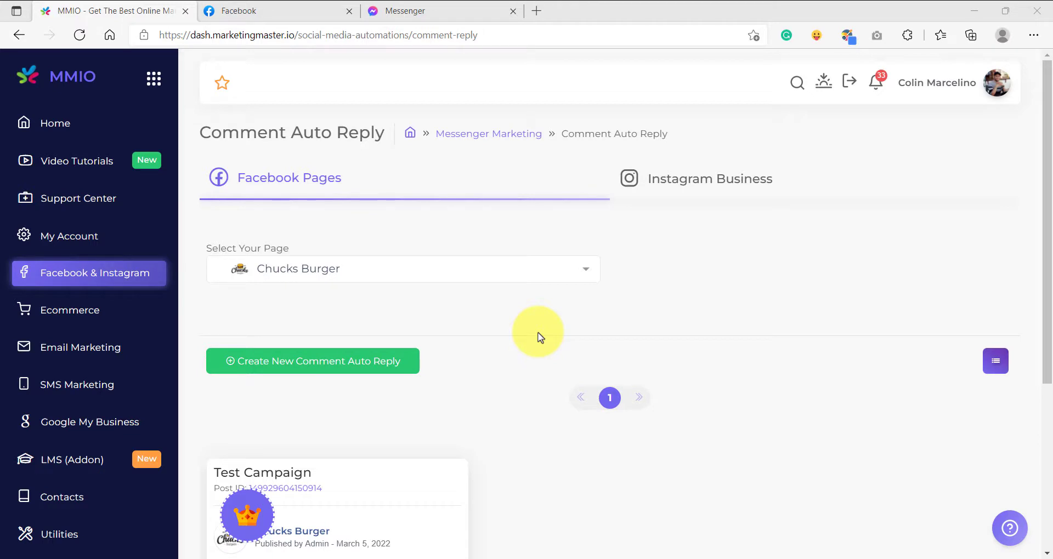
pyautogui.moveTo(530, 333)
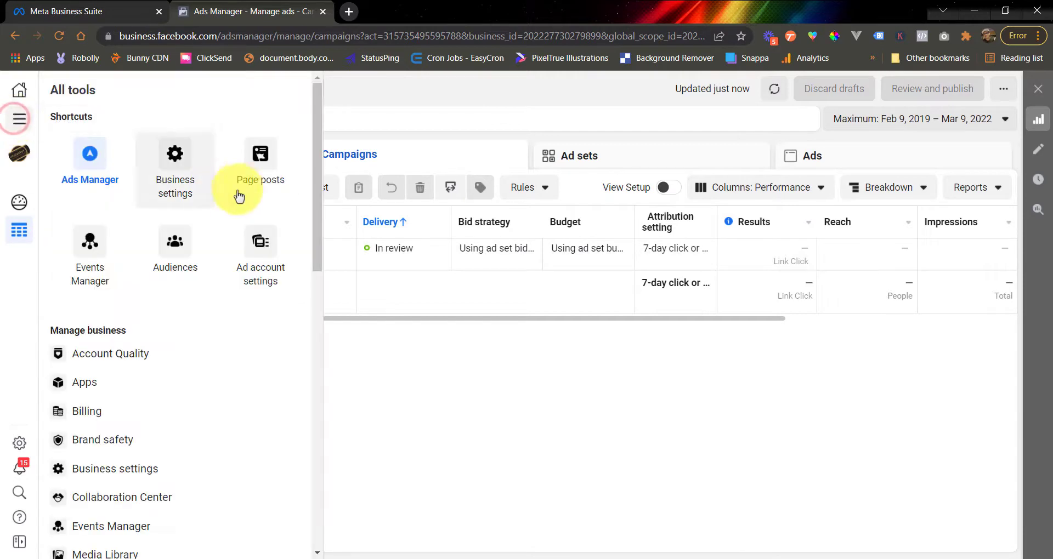
# Show the published posts of the Chucks Burger page via the page selector.
pyautogui.click(260, 168)
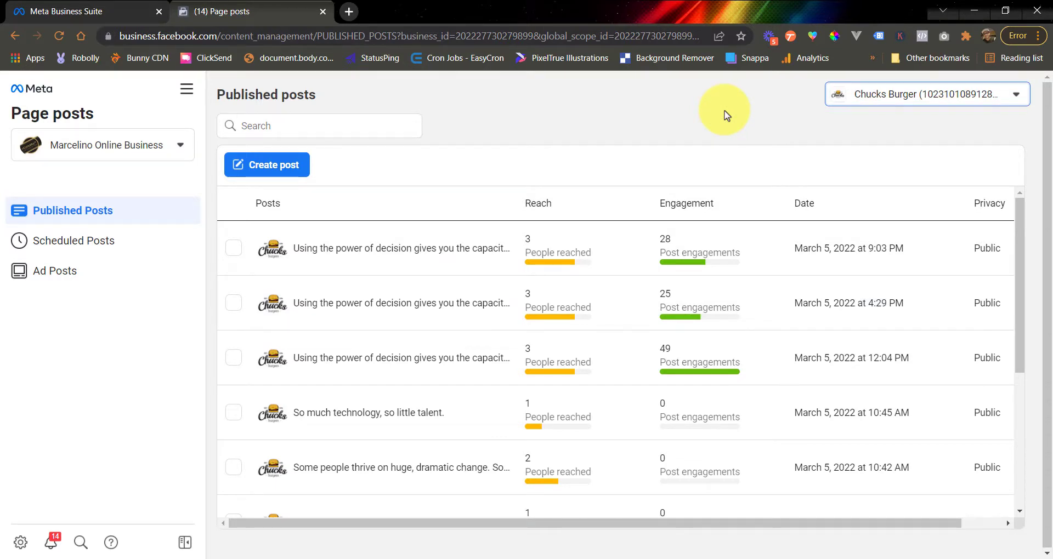
pyautogui.click(926, 95)
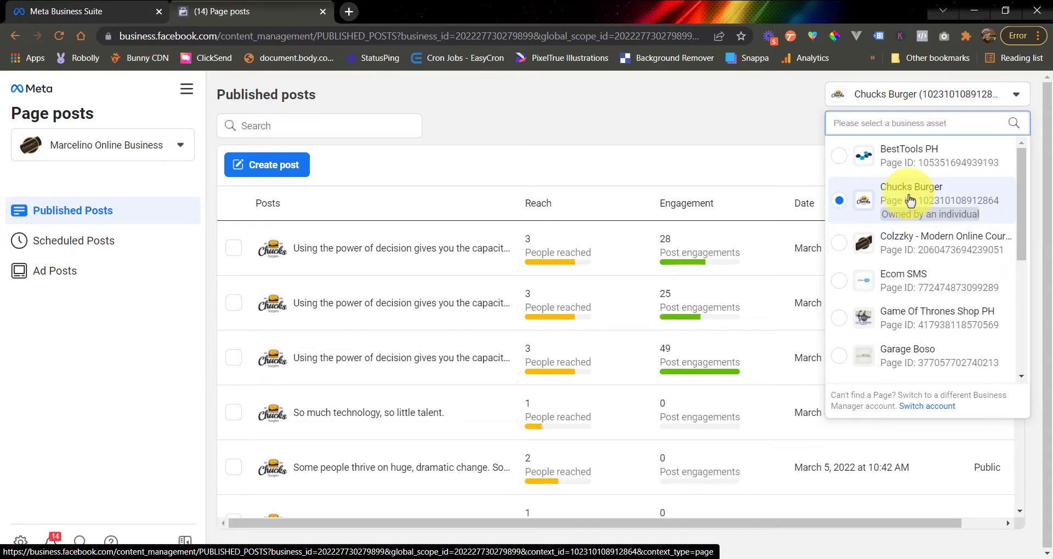
pyautogui.click(911, 199)
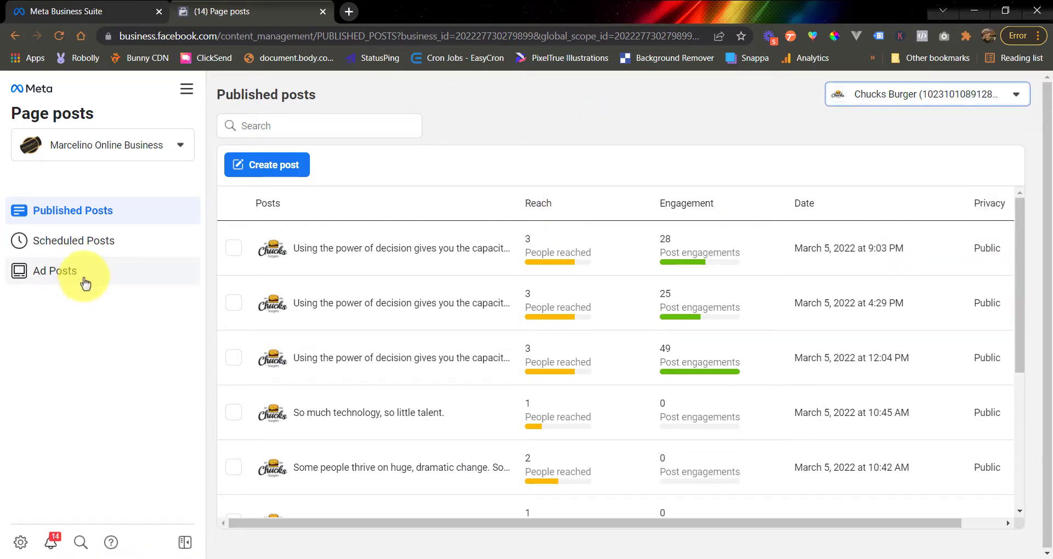
pyautogui.moveTo(100, 277)
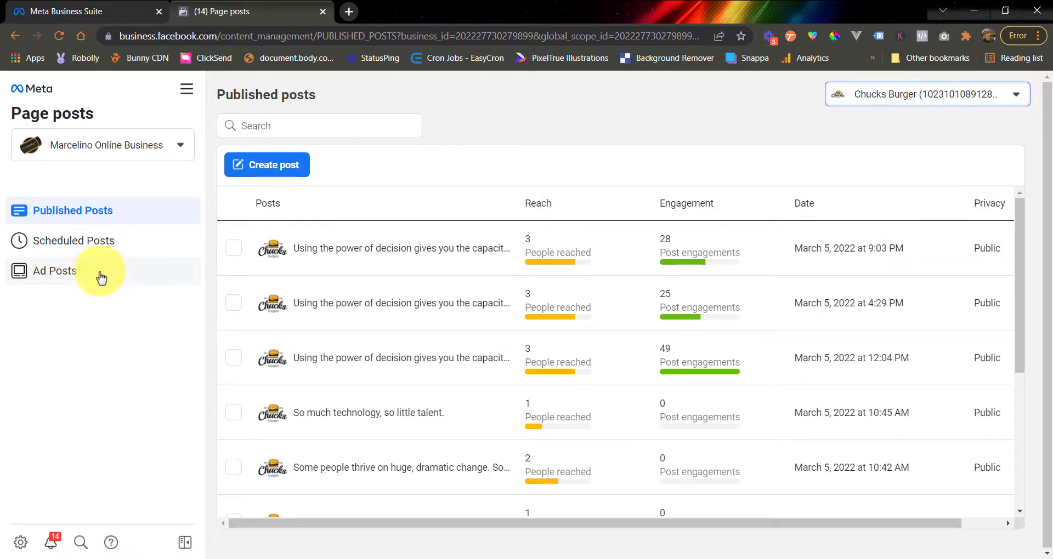
pyautogui.click(55, 270)
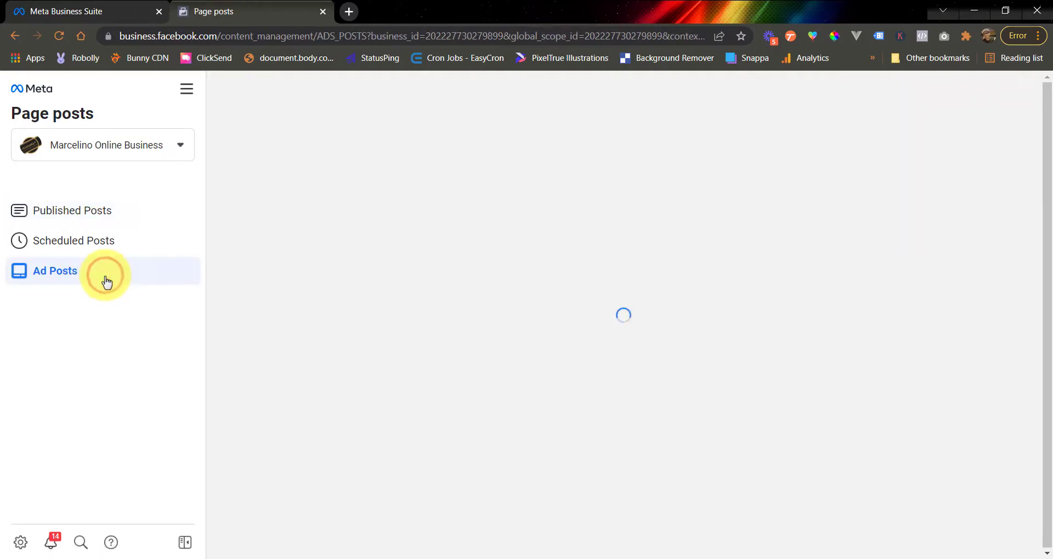
pyautogui.click(55, 270)
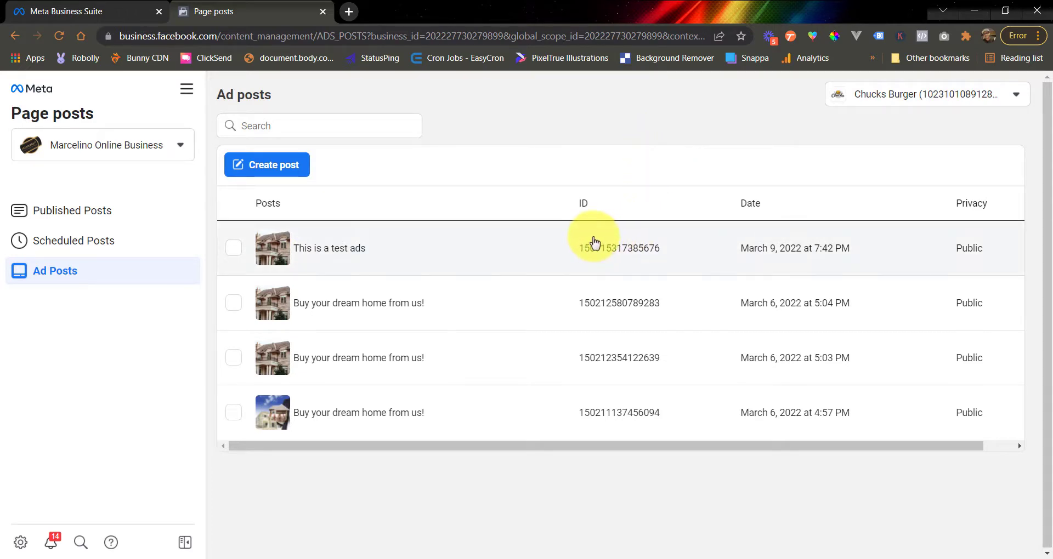
pyautogui.click(328, 248)
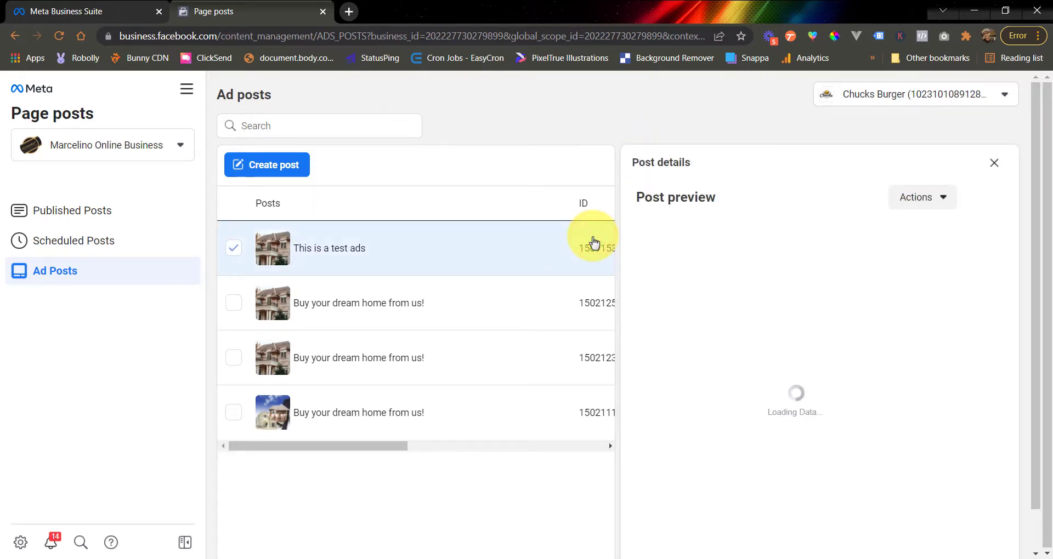
pyautogui.moveTo(319, 446); pyautogui.dragTo(443, 446)
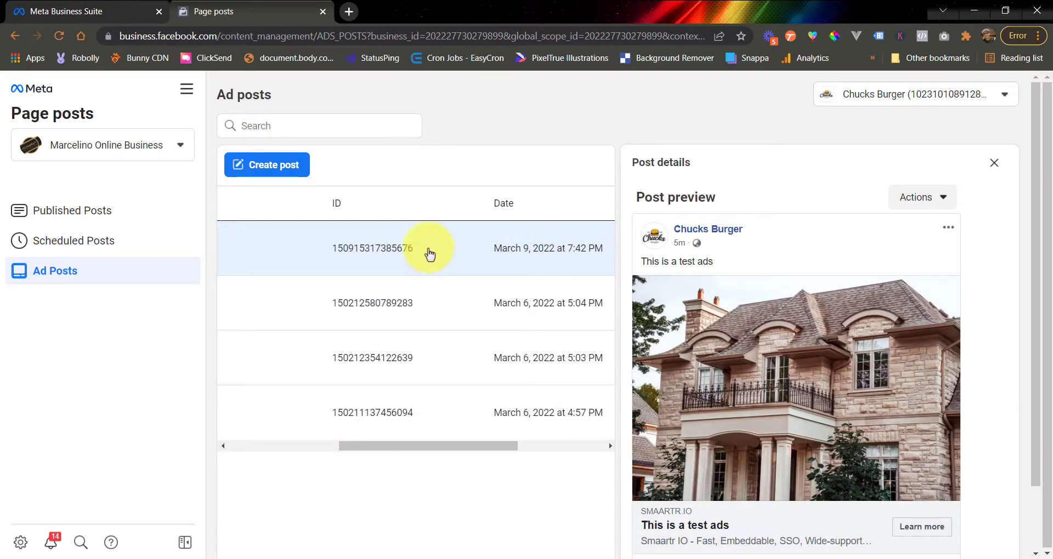
pyautogui.doubleClick(372, 248)
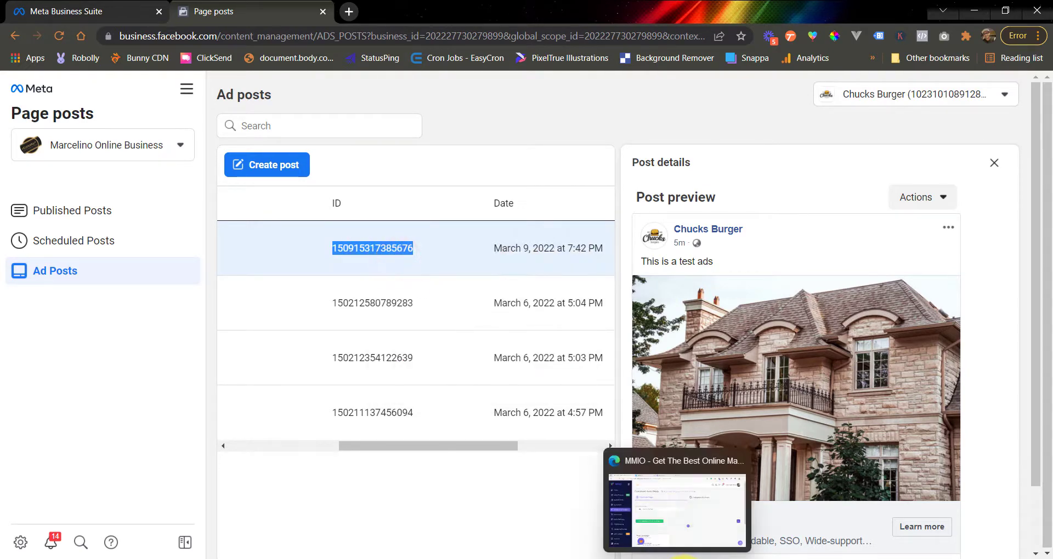
pyautogui.click(112, 11)
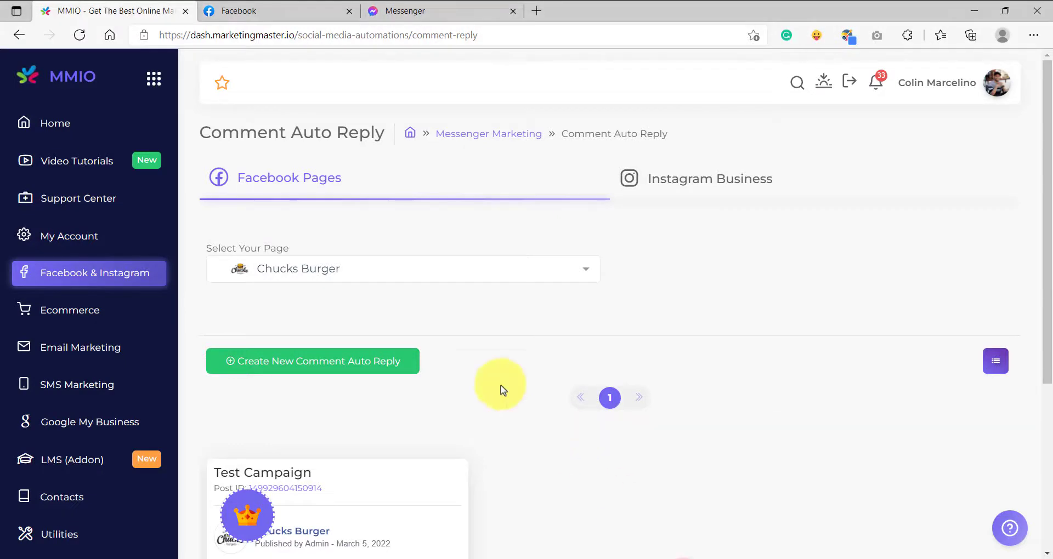
pyautogui.click(312, 360)
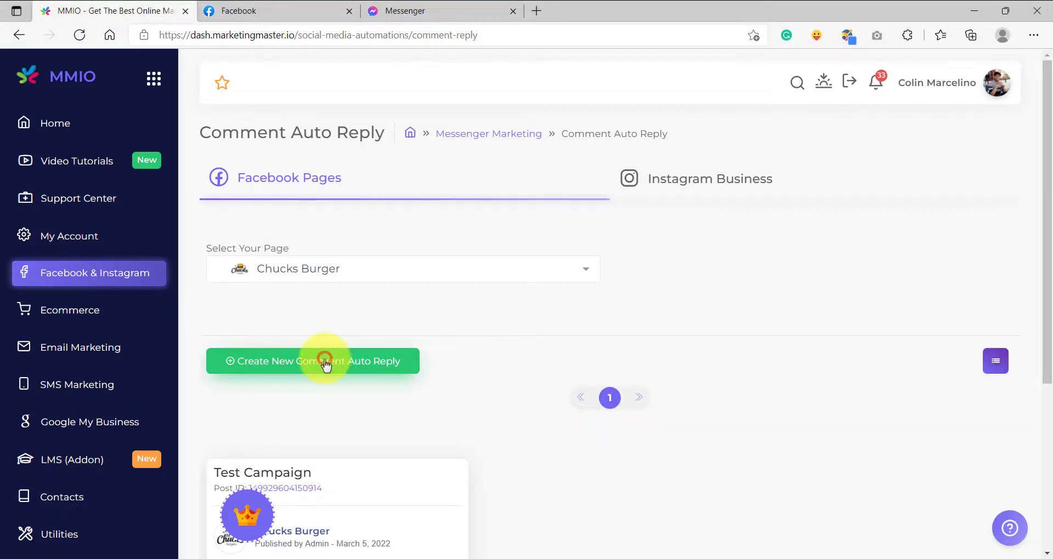
pyautogui.click(311, 361)
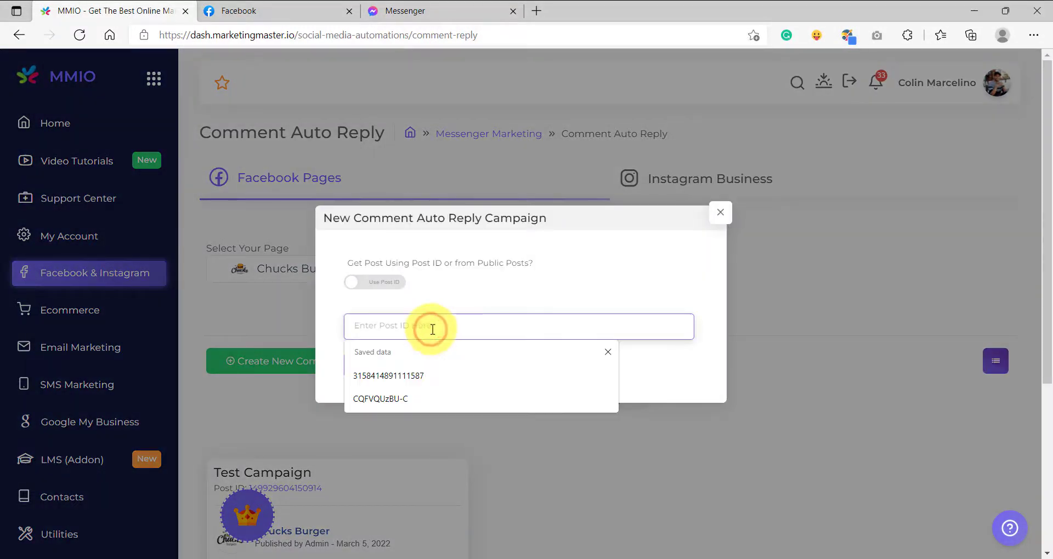
pyautogui.write('150915317385676')
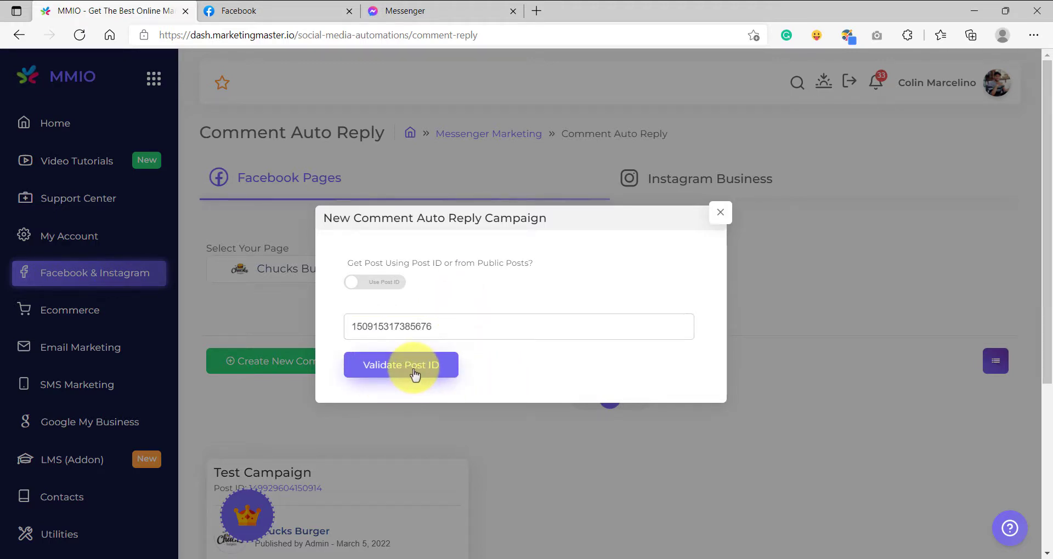
pyautogui.click(401, 364)
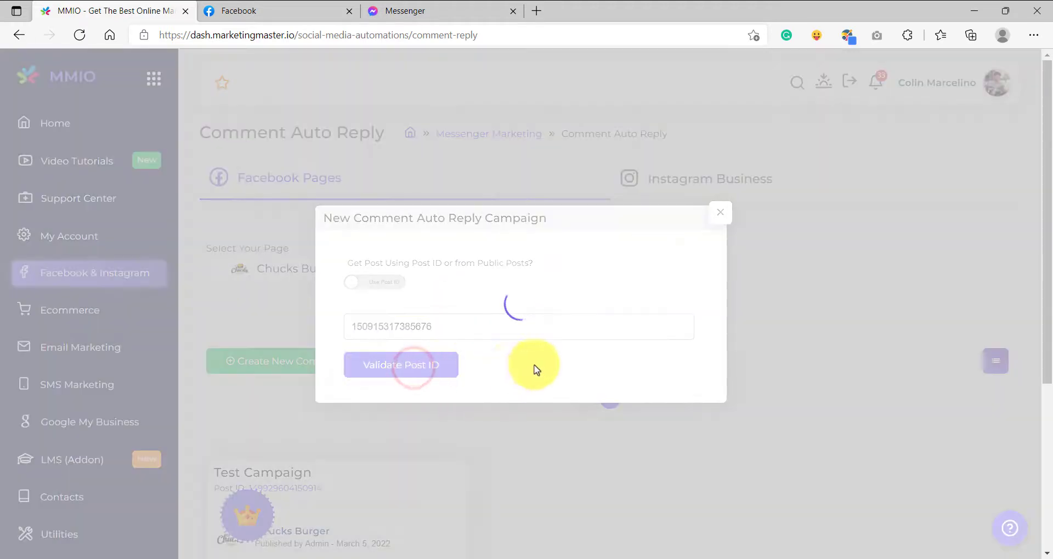
pyautogui.click(401, 364)
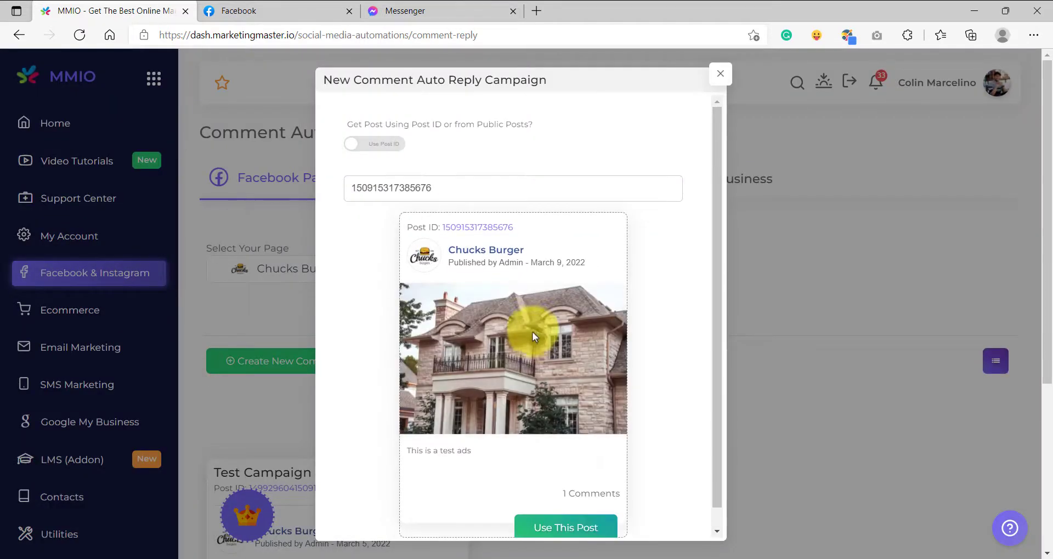
pyautogui.scroll(-3)
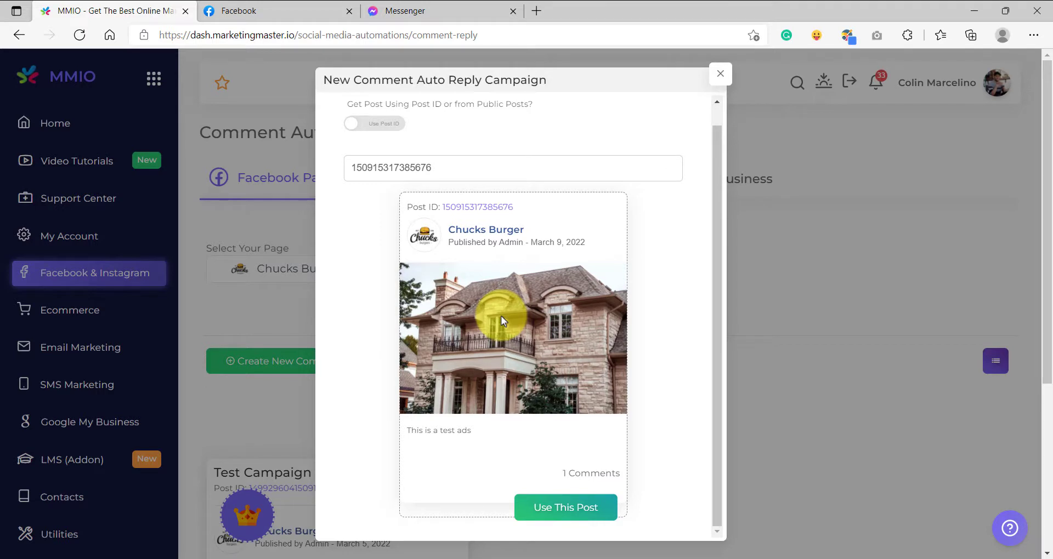
pyautogui.moveTo(548, 273)
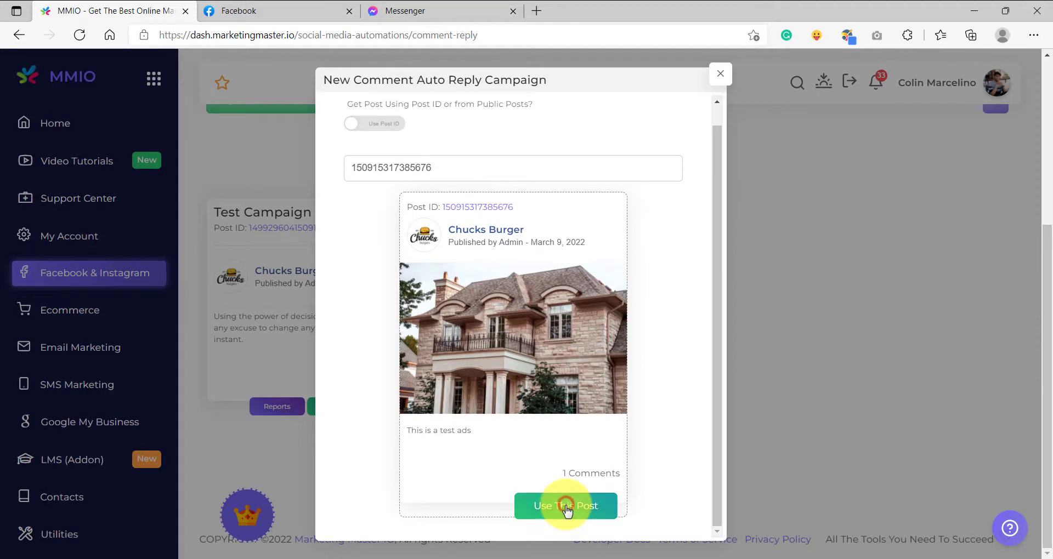
# Use the validated test ad post and save the campaign with reply 'This is an auto comment reply for Facebook Ads'.
pyautogui.click(566, 506)
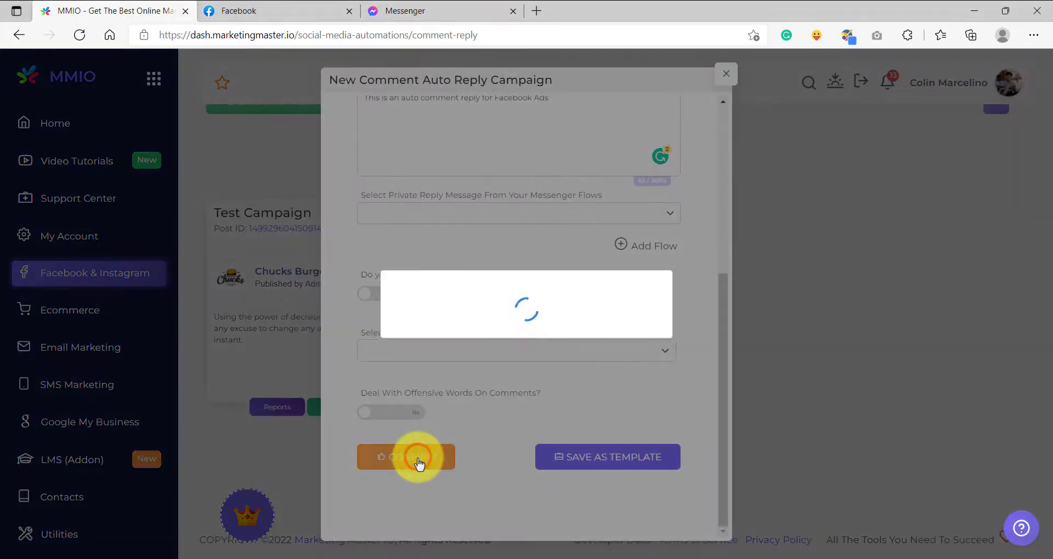
pyautogui.click(406, 457)
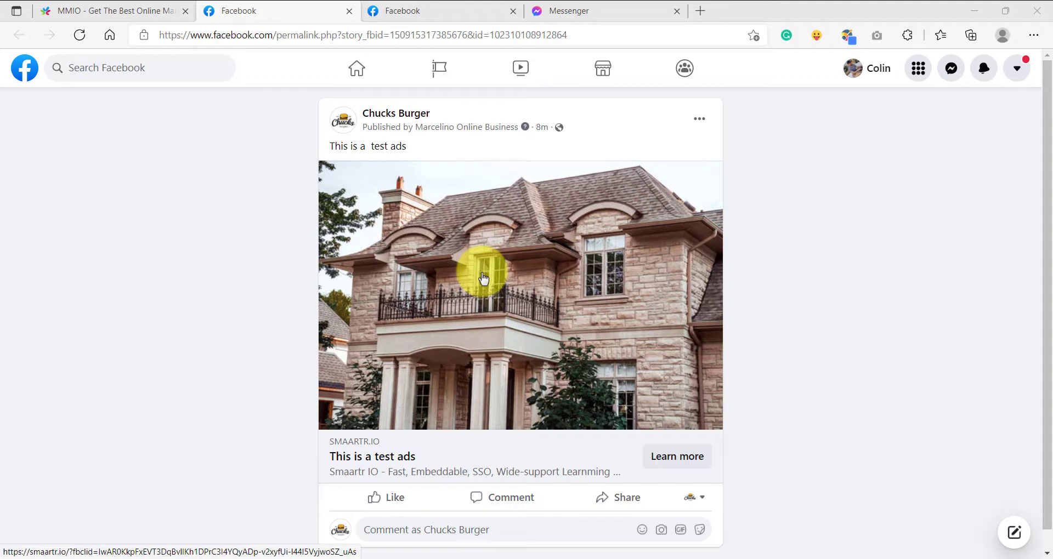
# Comment on the ad post as the personal profile and view Chucks Burger's automatic reply beneath it.
pyautogui.scroll(-3)
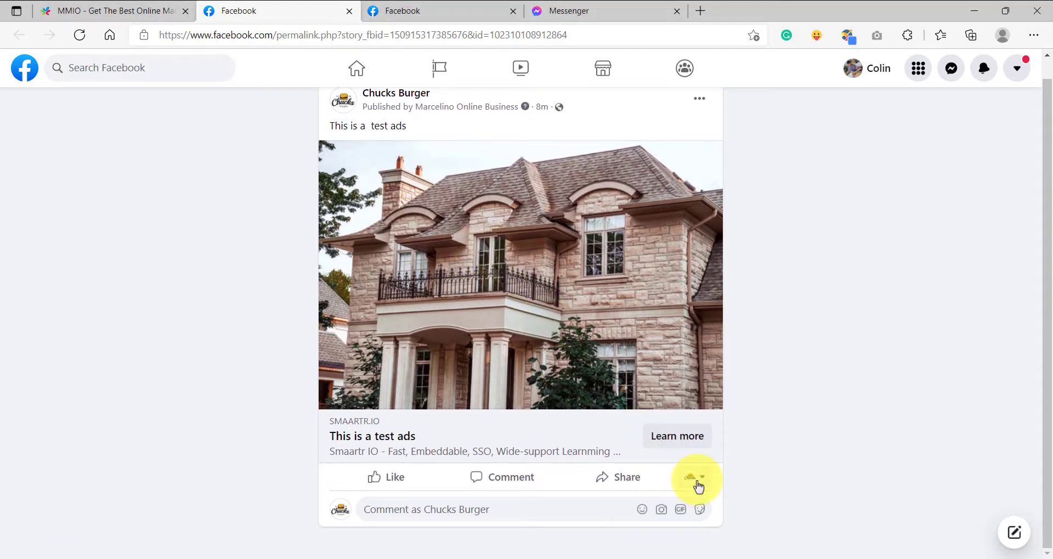
pyautogui.click(696, 480)
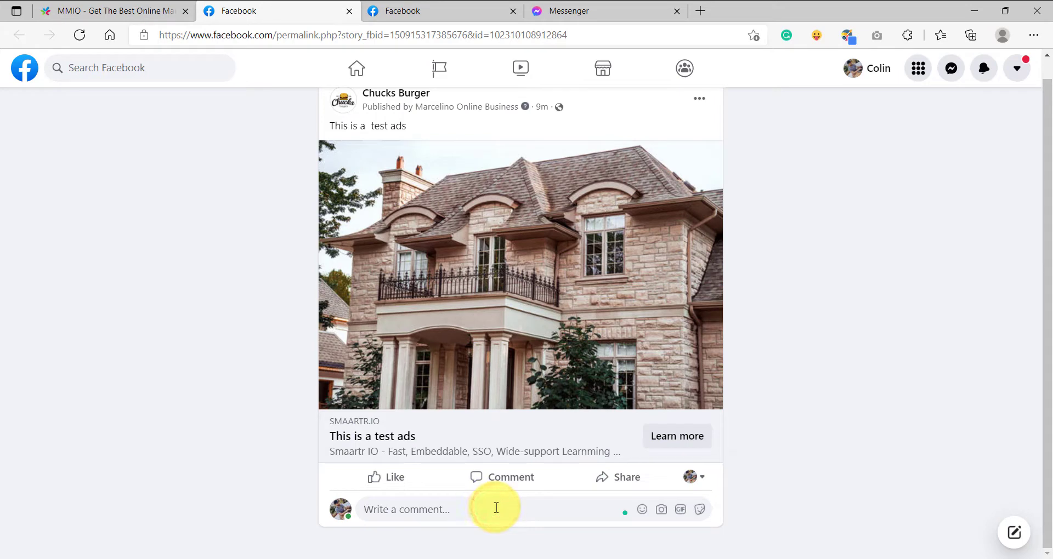
pyautogui.scroll(-3)
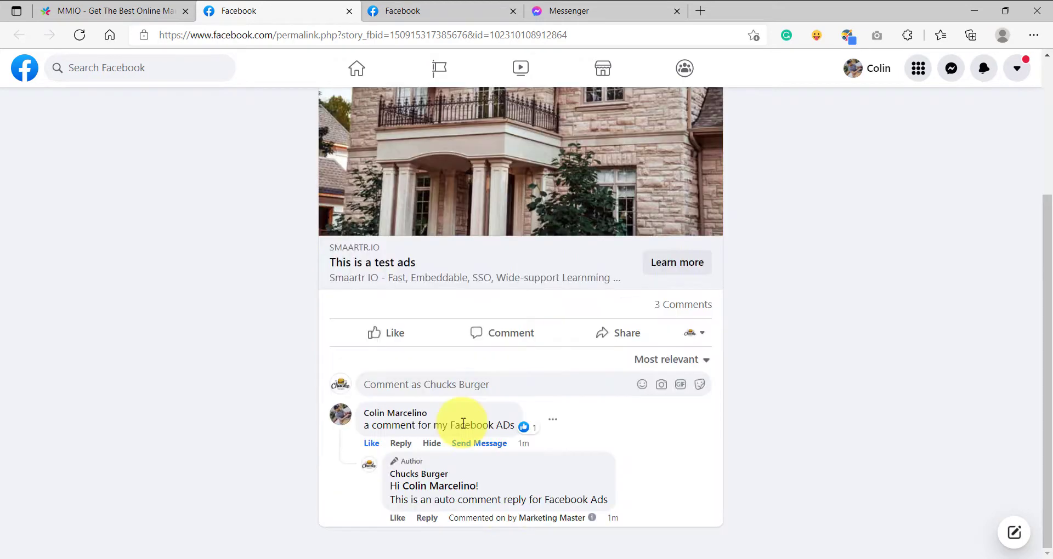